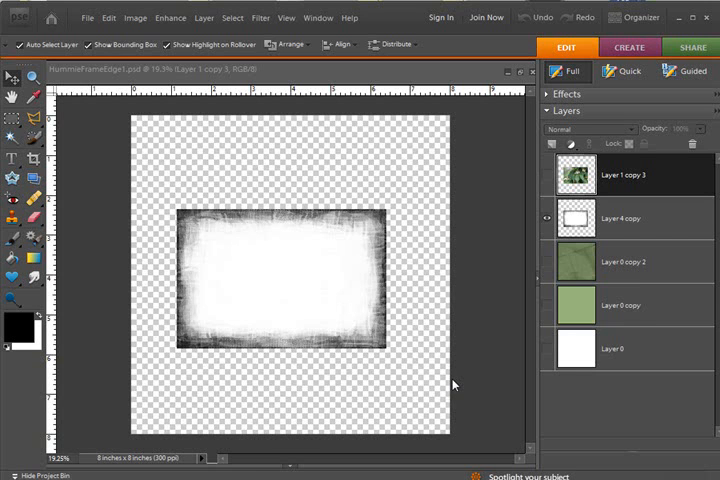
mouse_move(432, 360)
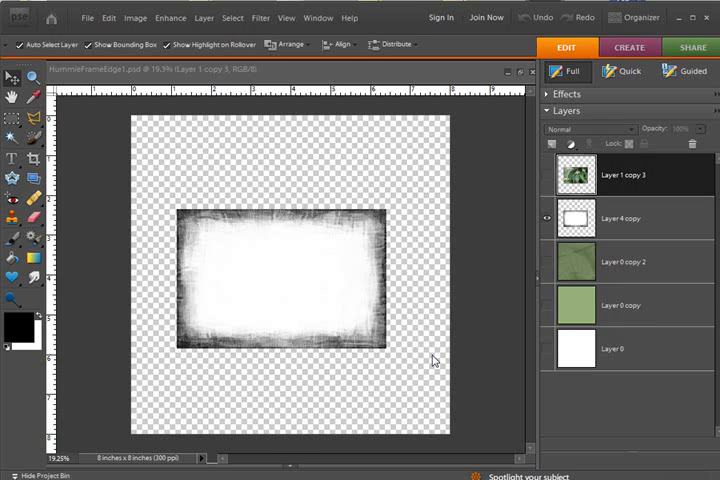
mouse_move(418, 324)
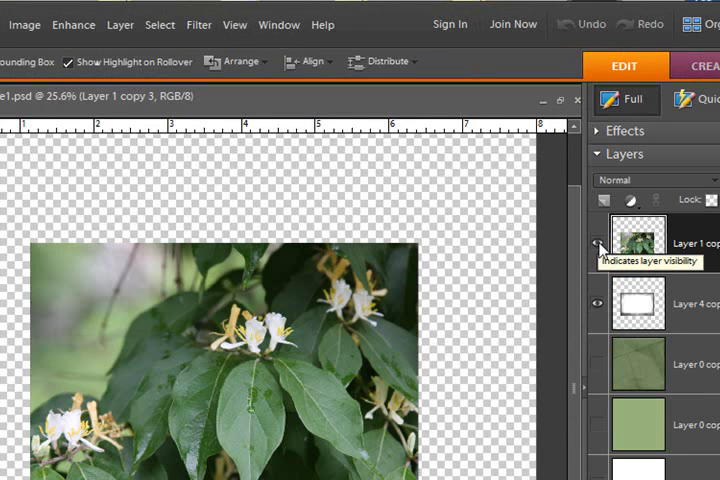
- Hide the flower photo layer so only the grunge frame is visible
left_click(600, 242)
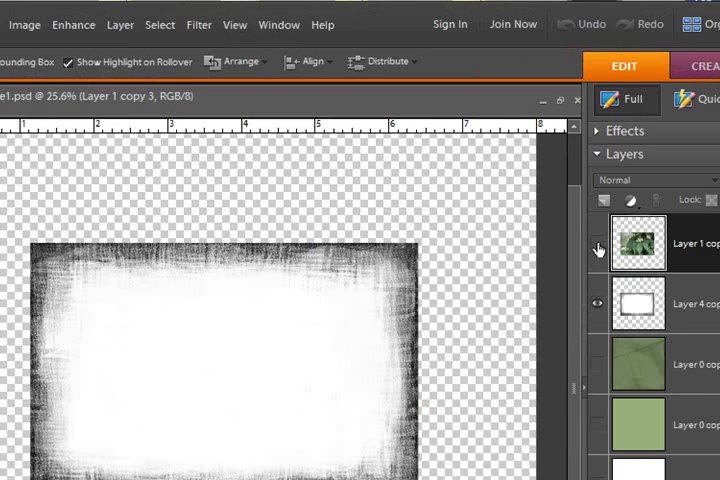
mouse_move(664, 322)
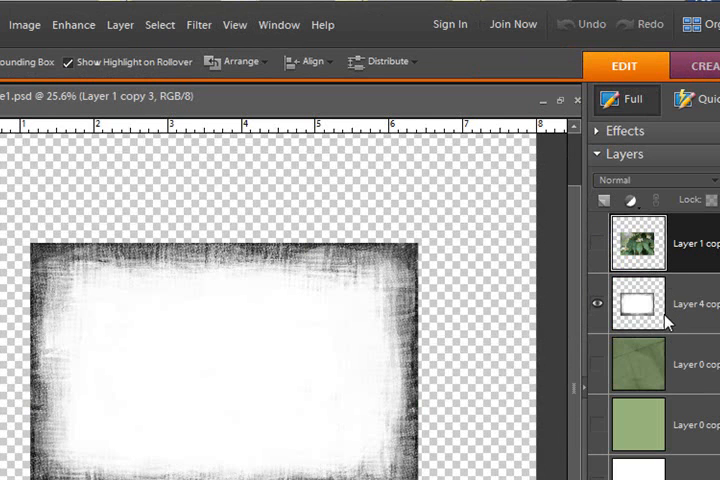
mouse_move(668, 322)
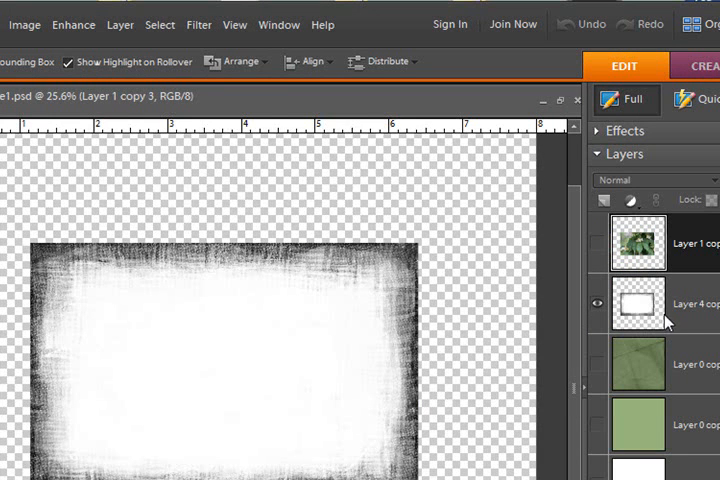
mouse_move(672, 320)
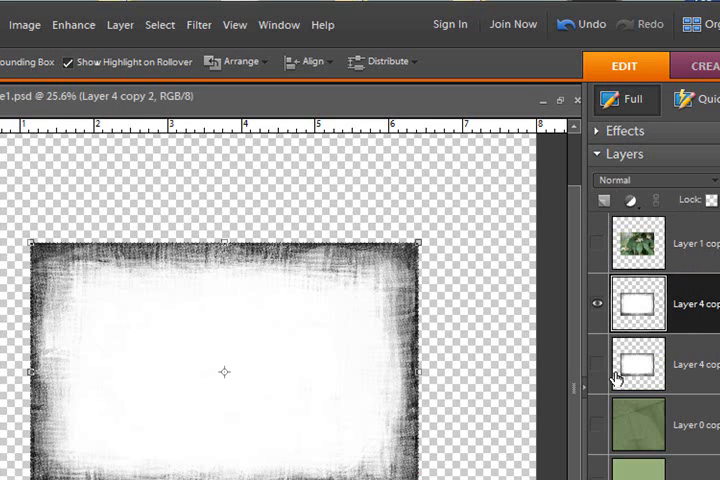
mouse_move(600, 376)
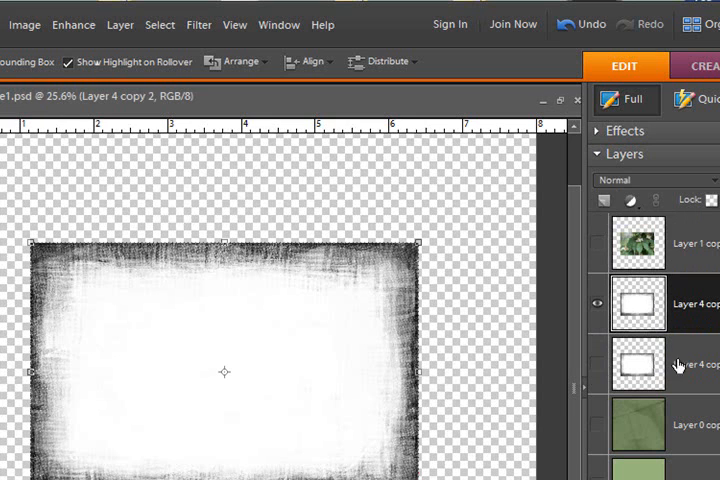
mouse_move(688, 366)
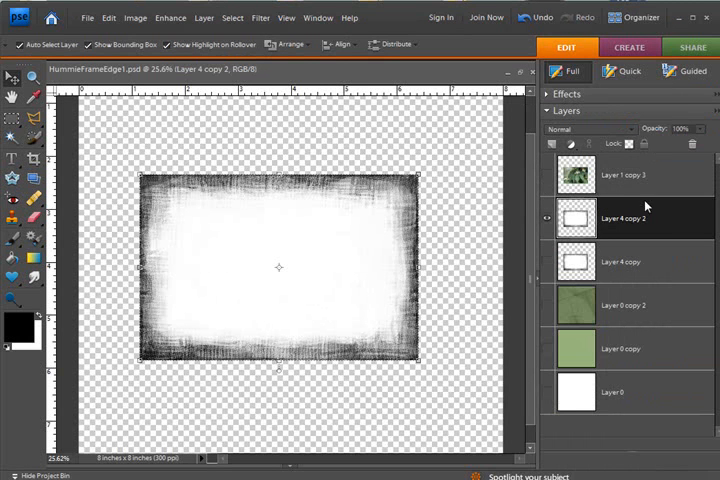
mouse_move(550, 186)
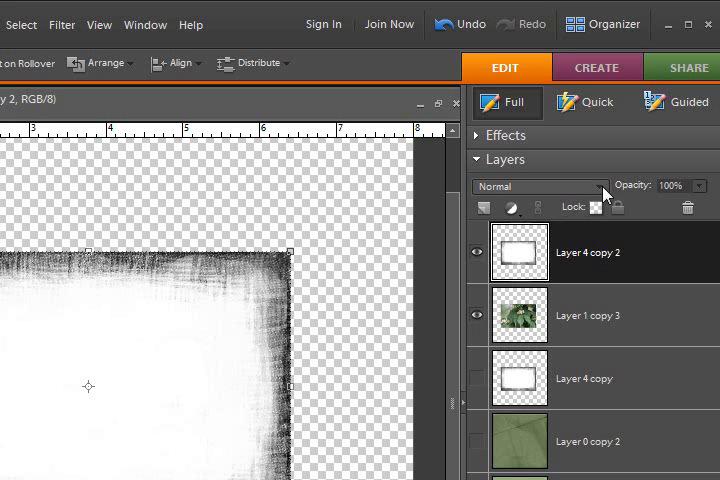
- Hide Layer 4 copy 2 so the flower photo shows again
left_click(540, 186)
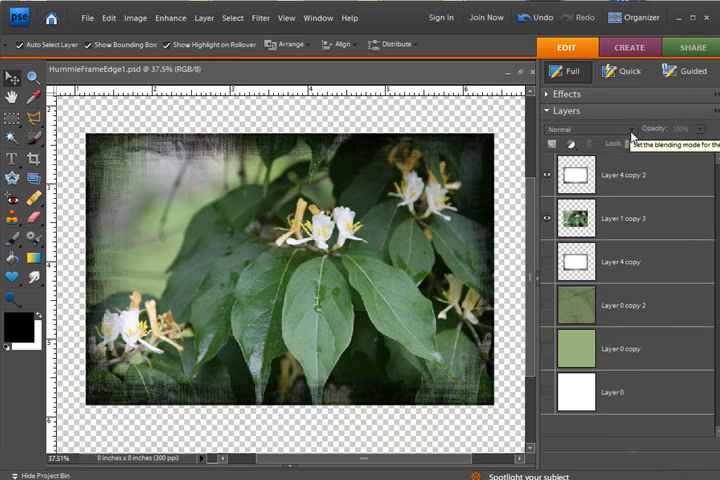
- Make Layer 4 copy 2 visible again via its eye icon
left_click(584, 130)
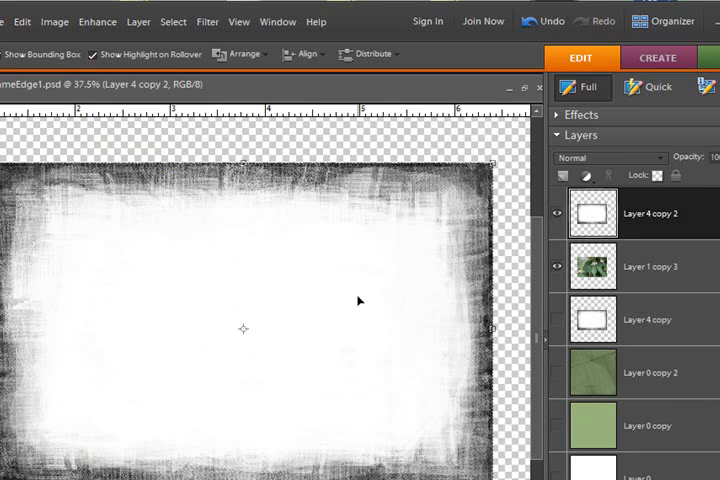
mouse_move(344, 318)
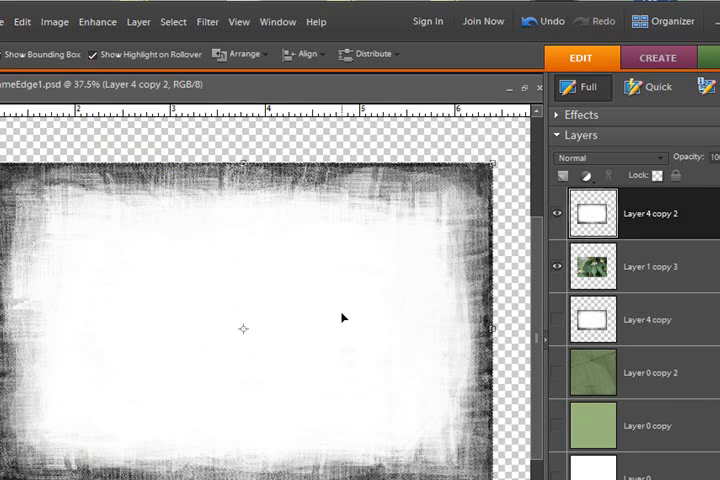
mouse_move(378, 292)
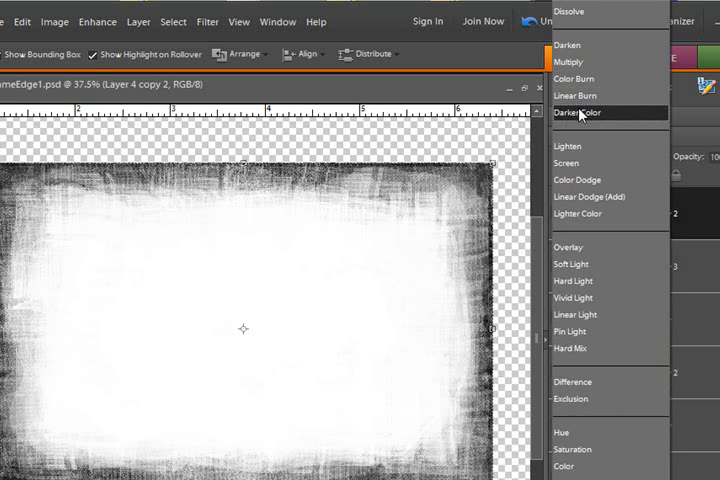
mouse_move(570, 60)
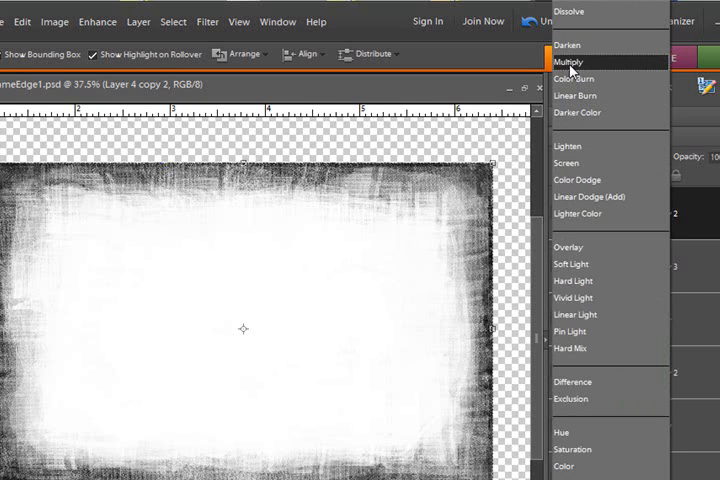
mouse_move(580, 78)
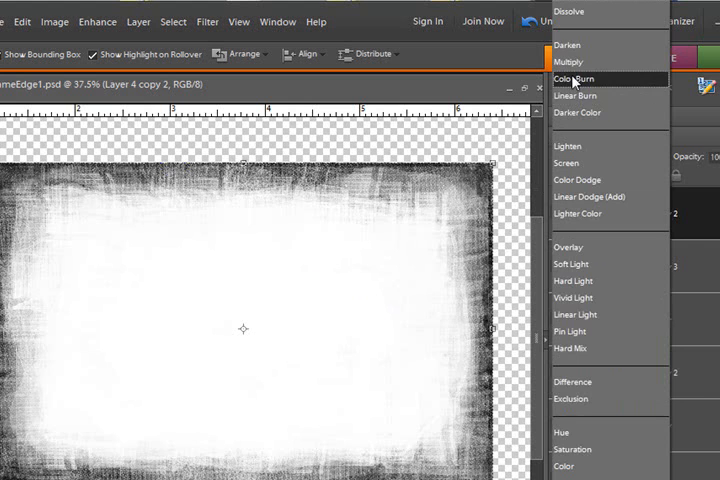
left_click(576, 80)
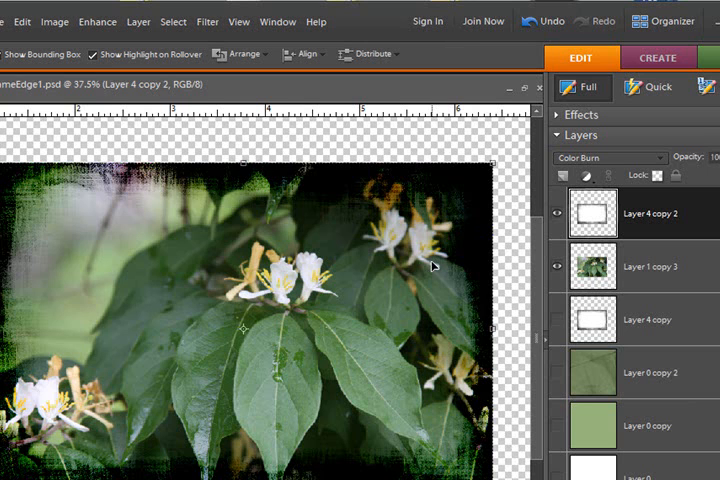
mouse_move(456, 228)
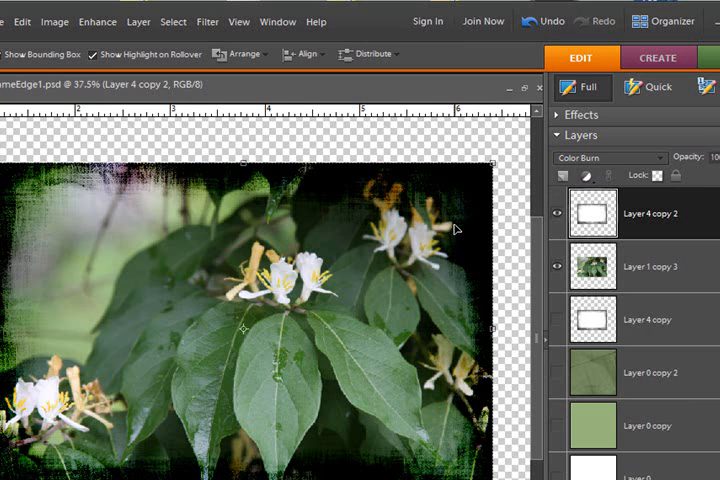
mouse_move(516, 298)
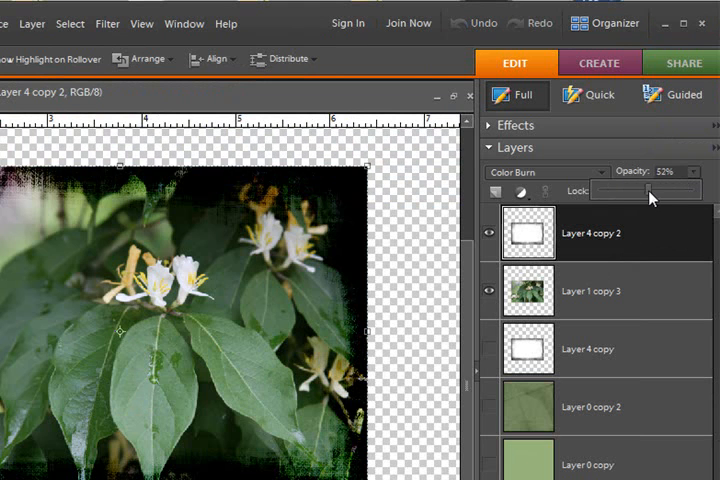
left_click_drag(650, 190, 632, 190)
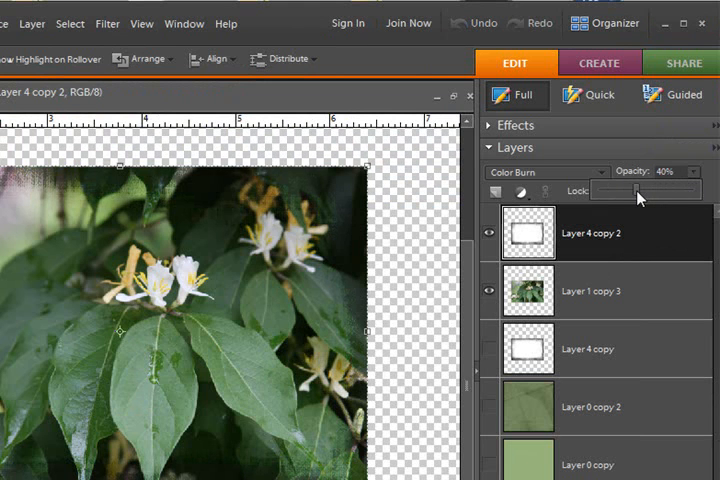
left_click_drag(628, 190, 700, 190)
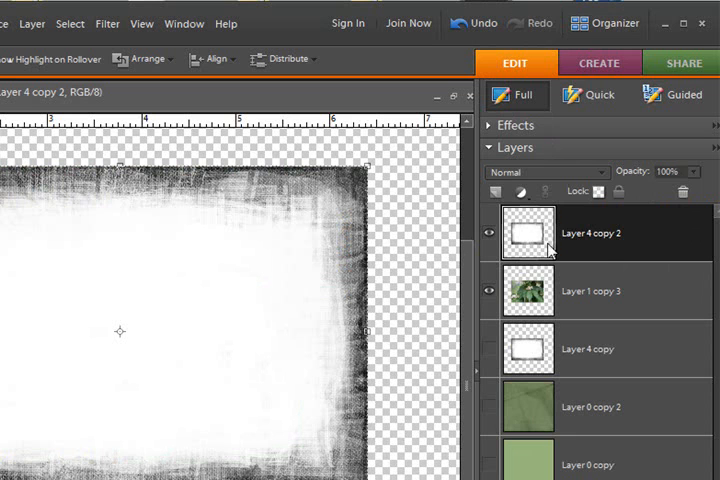
- Bring up the blending mode list for Layer 4 copy 2
left_click(548, 172)
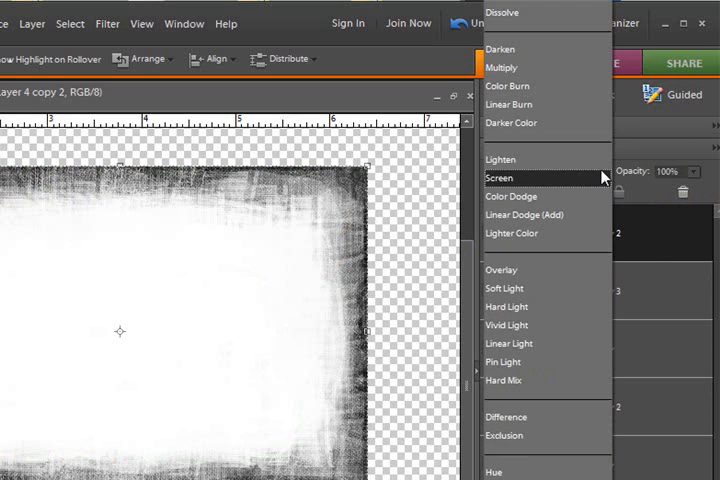
mouse_move(512, 196)
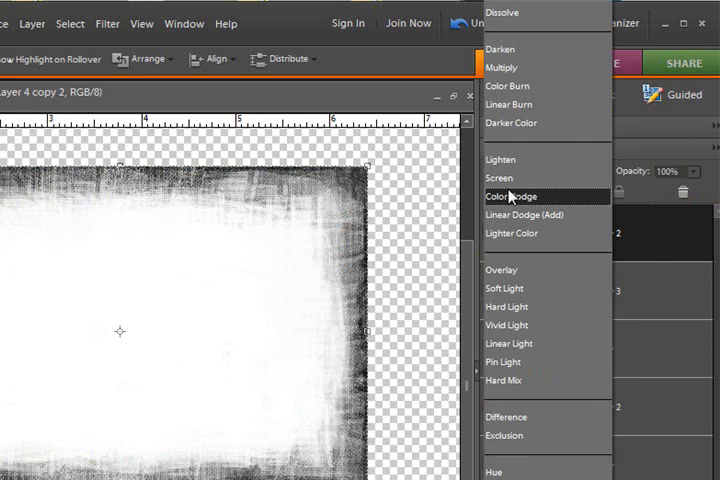
mouse_move(500, 178)
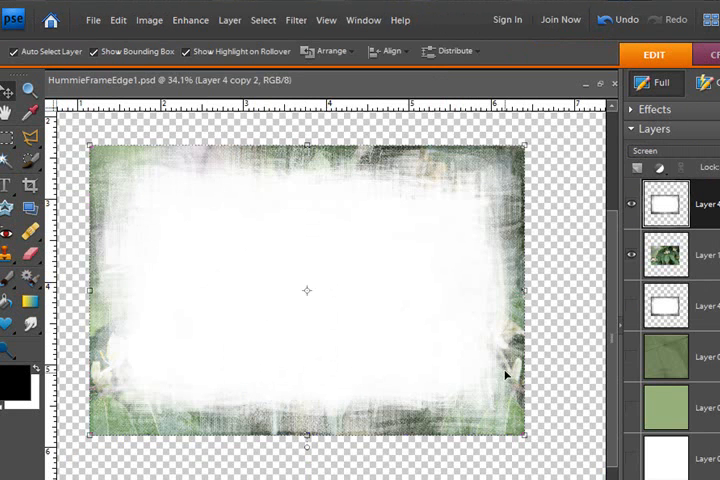
mouse_move(138, 424)
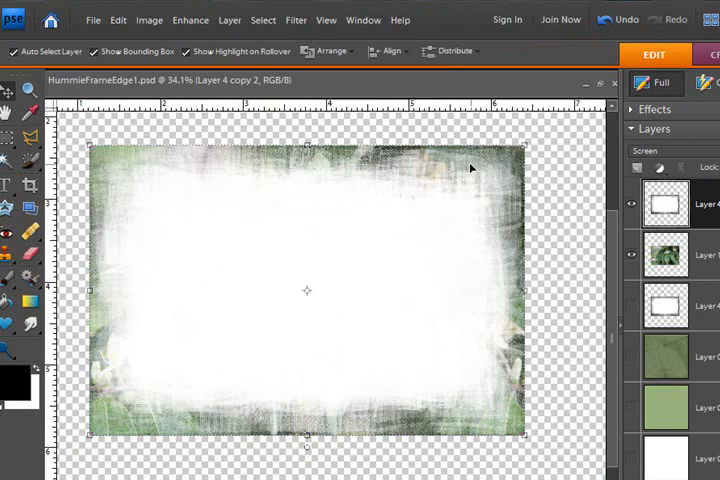
mouse_move(510, 368)
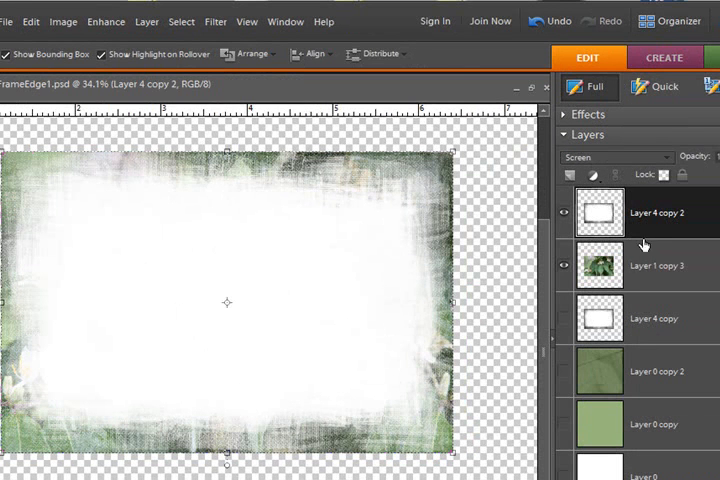
mouse_move(644, 228)
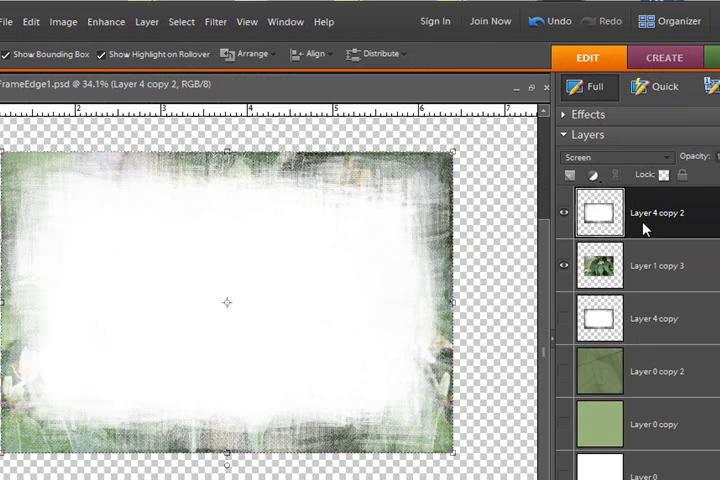
mouse_move(642, 228)
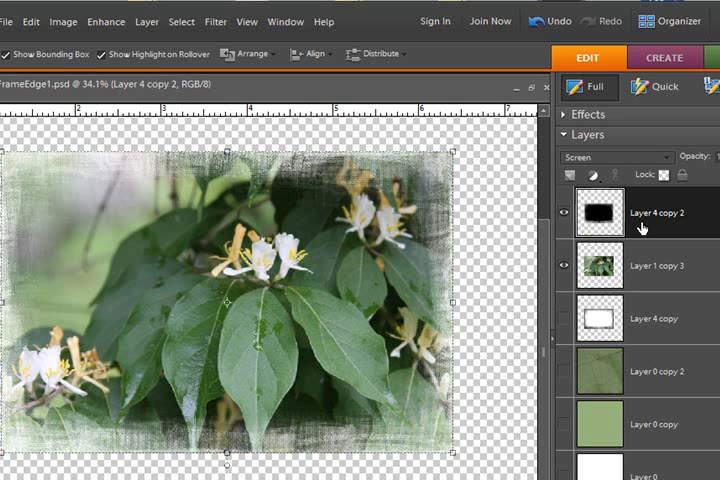
mouse_move(644, 228)
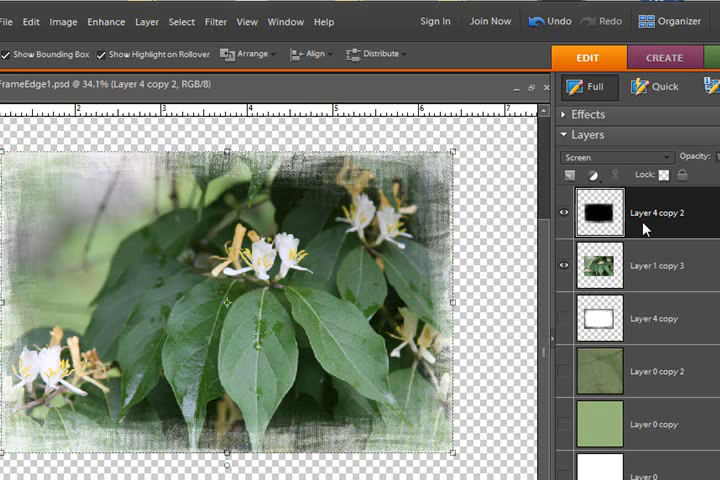
mouse_move(644, 228)
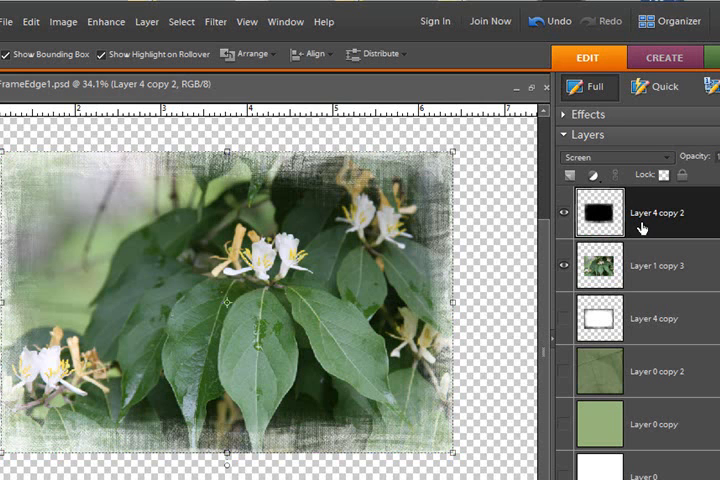
mouse_move(644, 228)
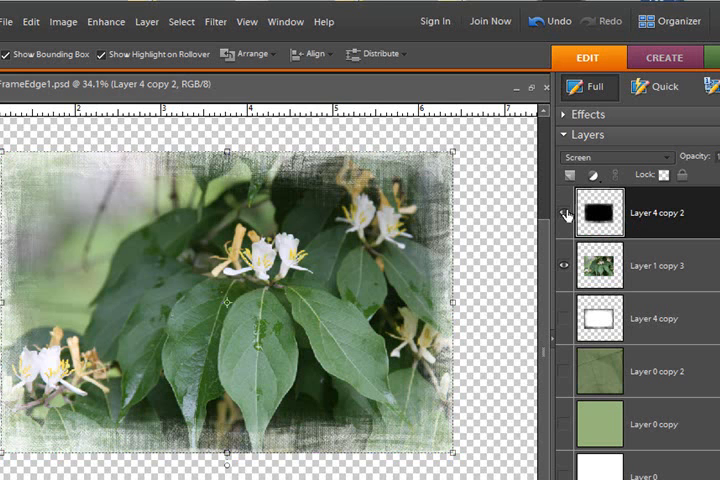
- Set the inverted frame copy's blending mode to Overlay
left_click(568, 212)
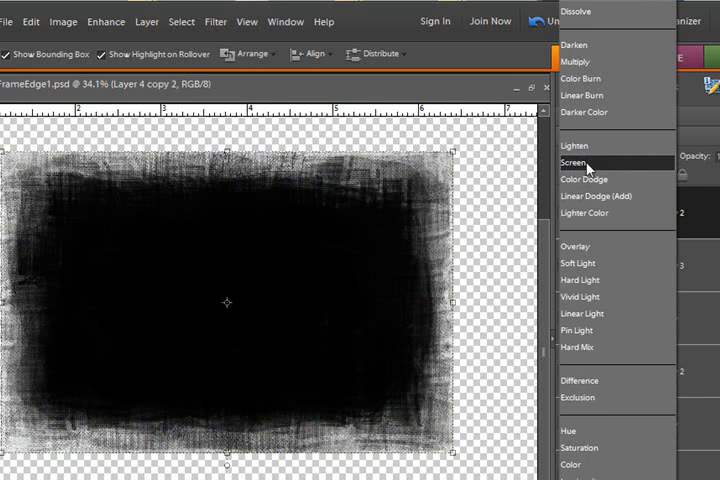
mouse_move(576, 144)
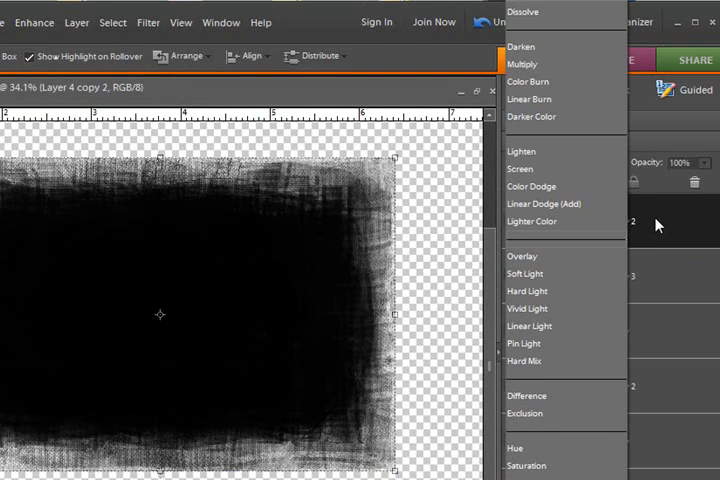
mouse_move(528, 326)
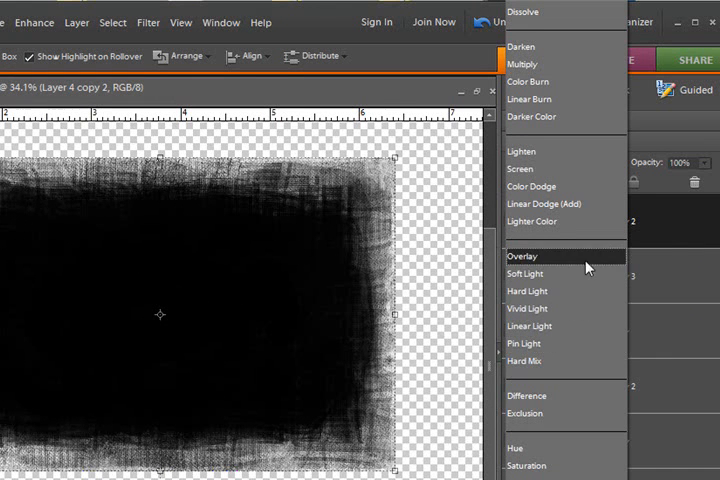
left_click(524, 256)
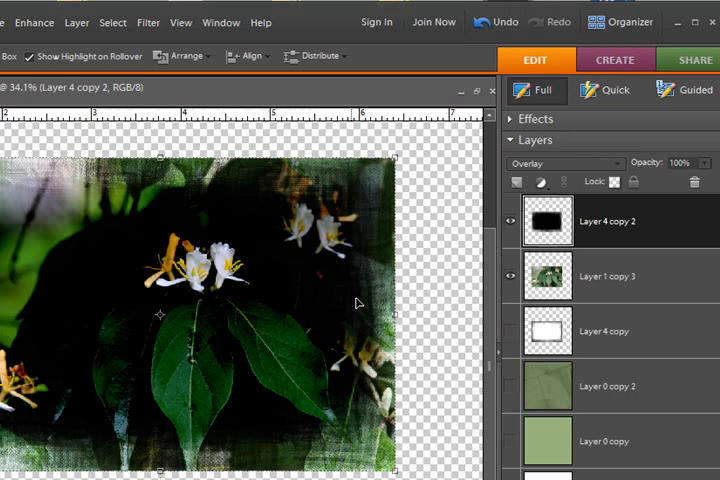
mouse_move(336, 332)
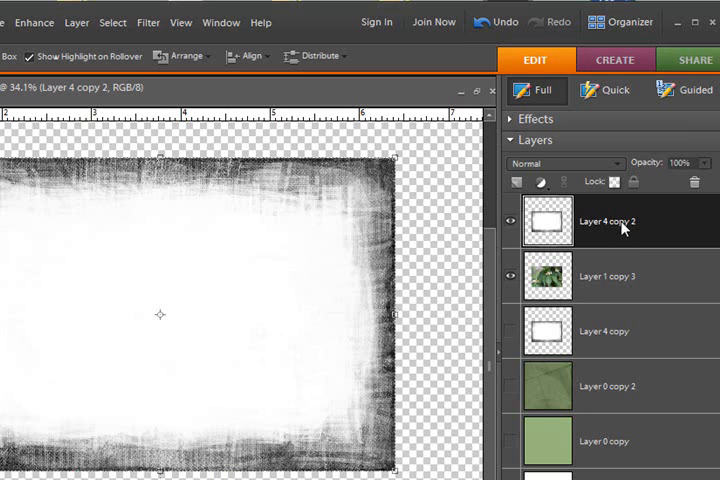
mouse_move(620, 228)
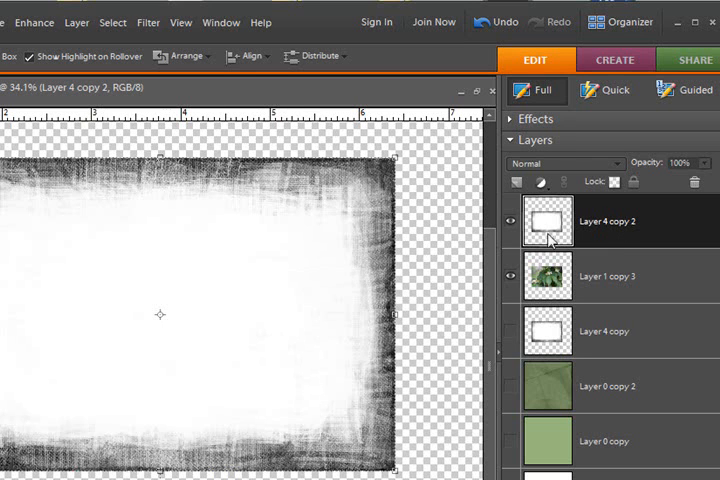
mouse_move(548, 240)
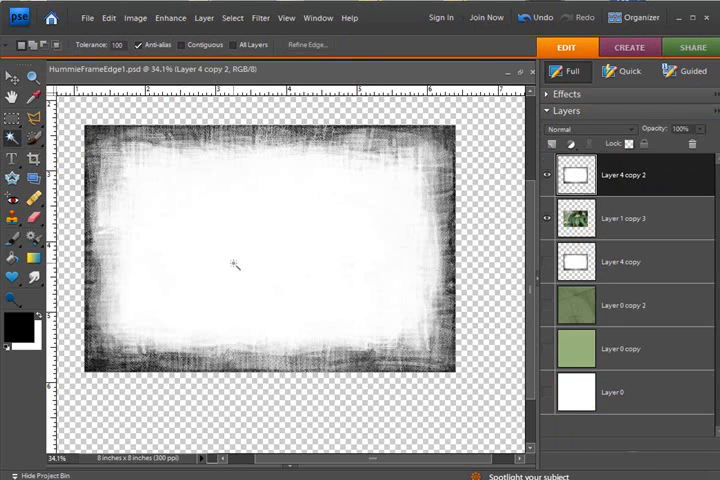
mouse_move(352, 182)
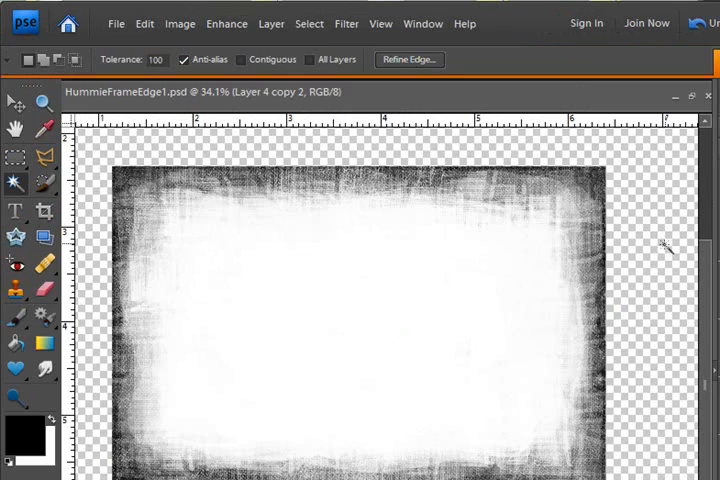
mouse_move(600, 188)
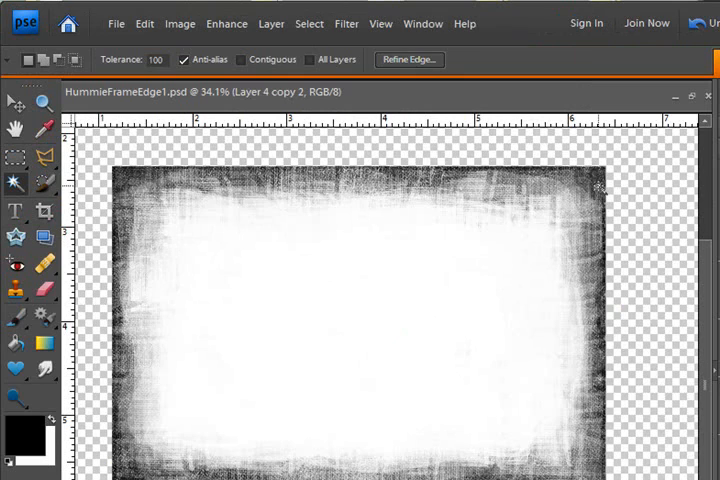
- Bring up the Hue/Saturation adjustment for the frame layer
left_click(408, 60)
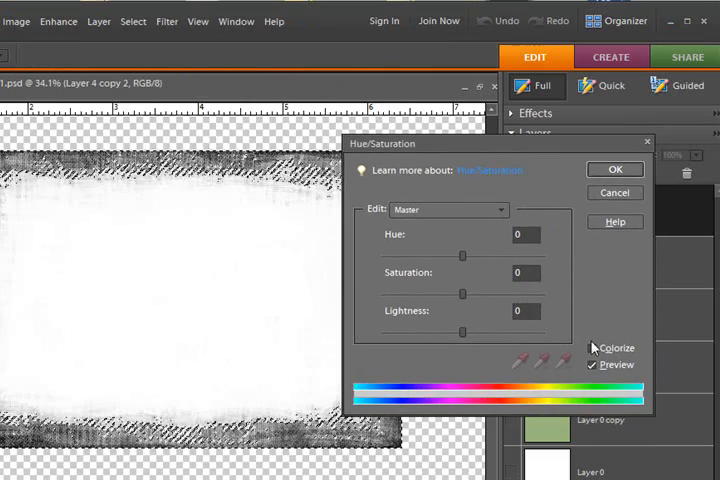
- Colorize the frame with a reddish tint and apply the Hue/Saturation change
left_click(600, 348)
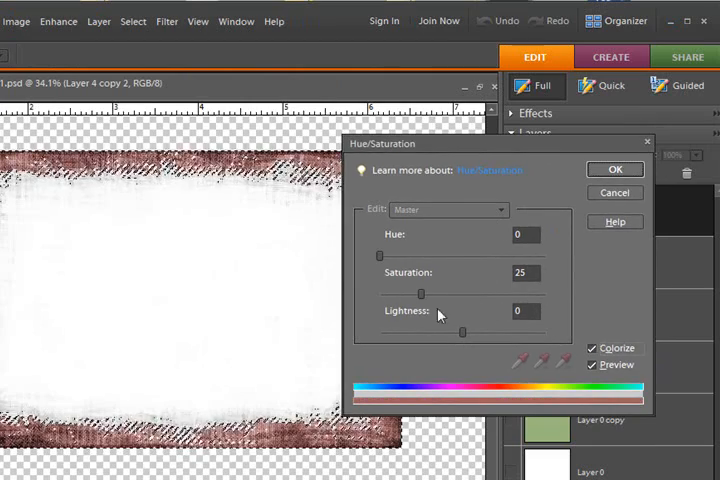
left_click(614, 168)
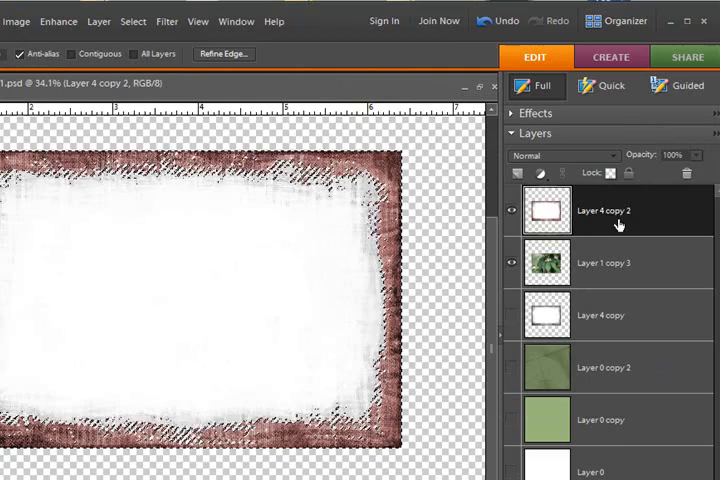
- Set the frame layer's blending mode to Multiply
left_click(564, 156)
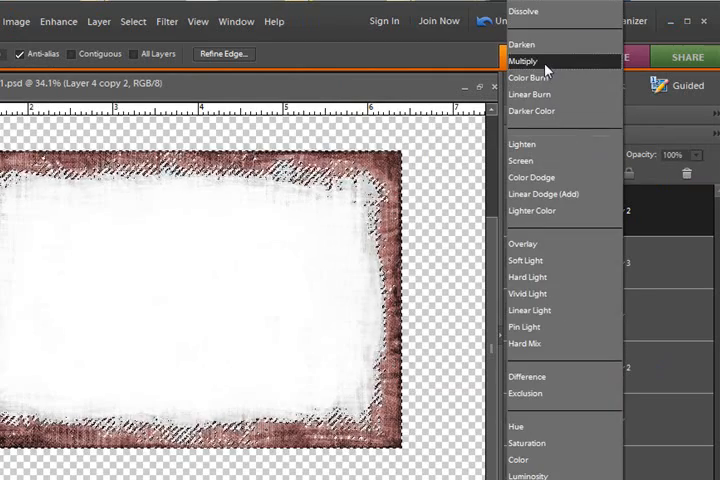
left_click(524, 60)
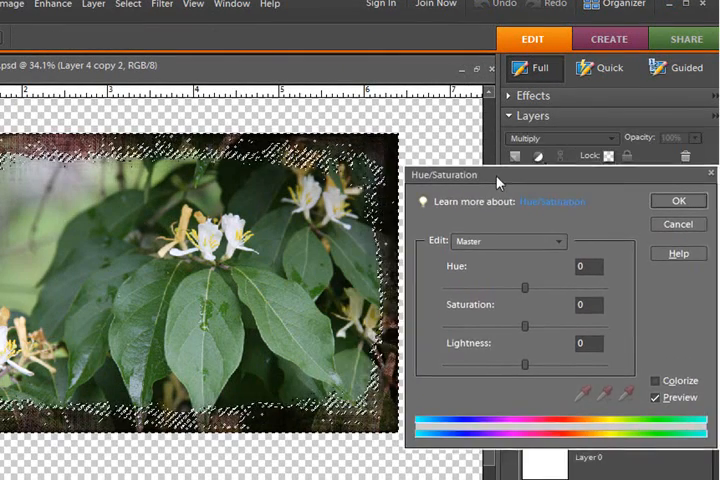
- Shift the frame layer's hue to about +79 and apply it
left_click_drag(524, 288, 504, 296)
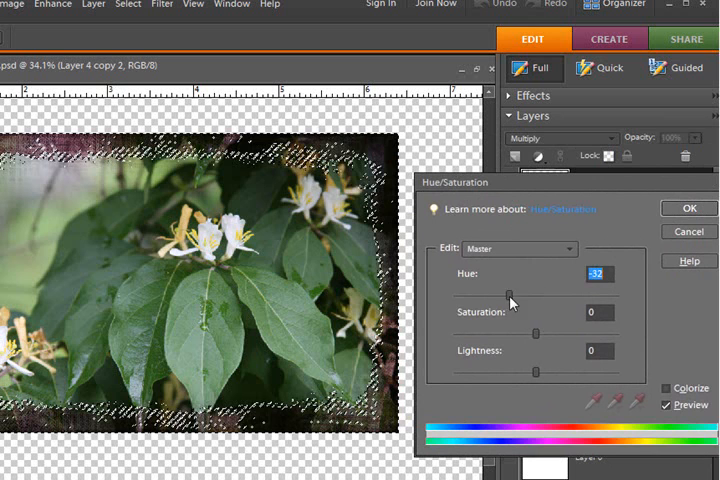
left_click_drag(510, 290, 464, 290)
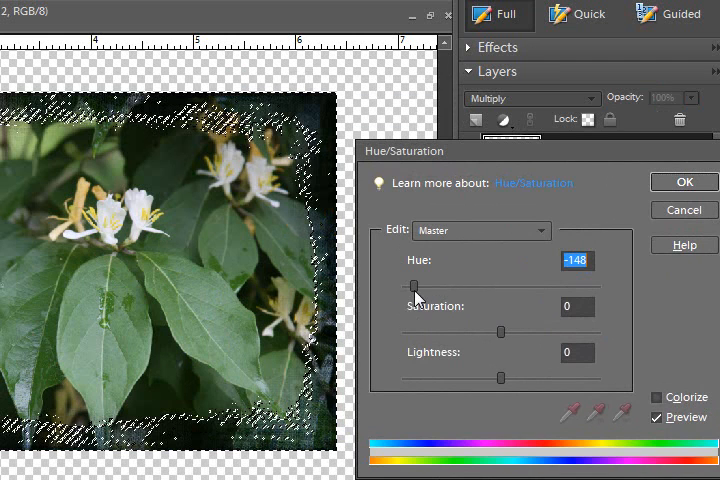
left_click_drag(408, 284, 478, 284)
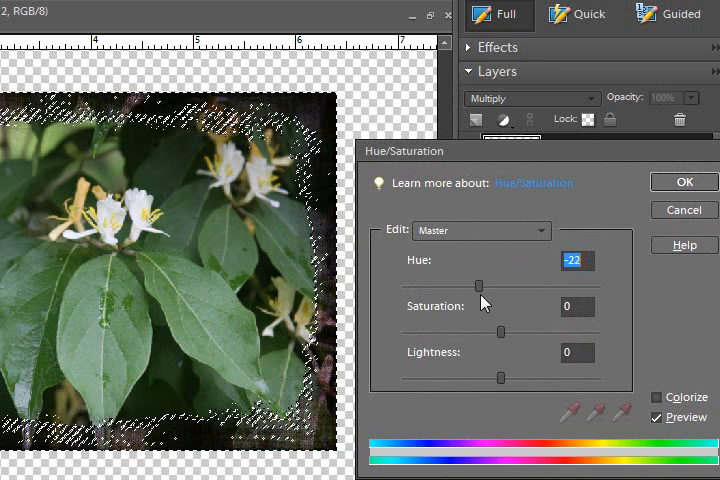
left_click_drag(480, 286, 556, 286)
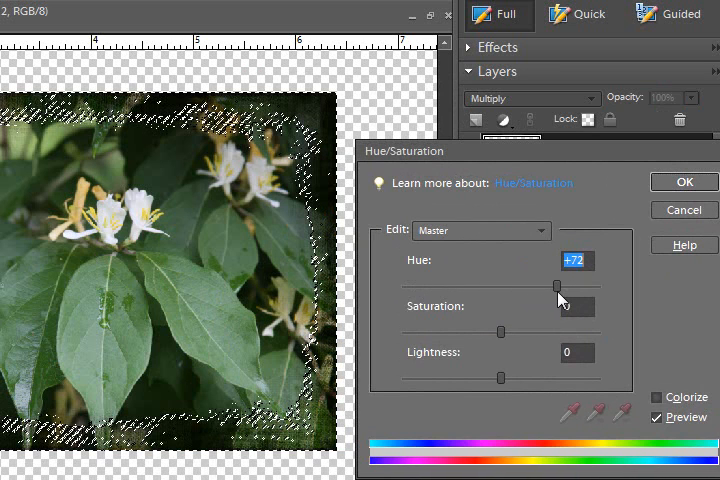
left_click_drag(558, 288, 564, 288)
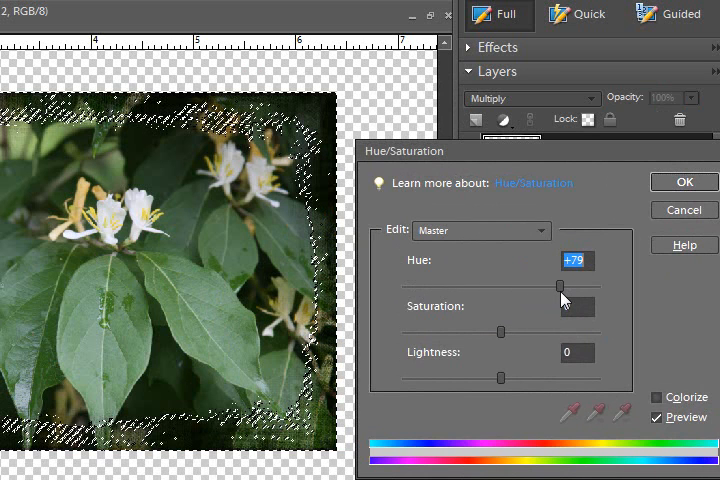
left_click(684, 182)
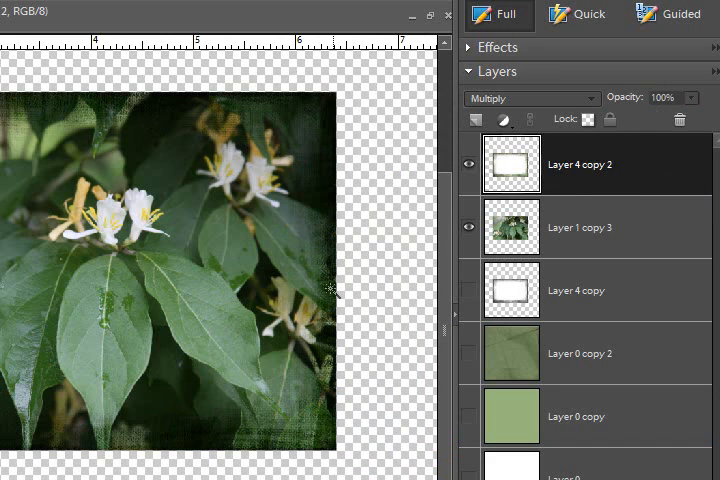
mouse_move(352, 284)
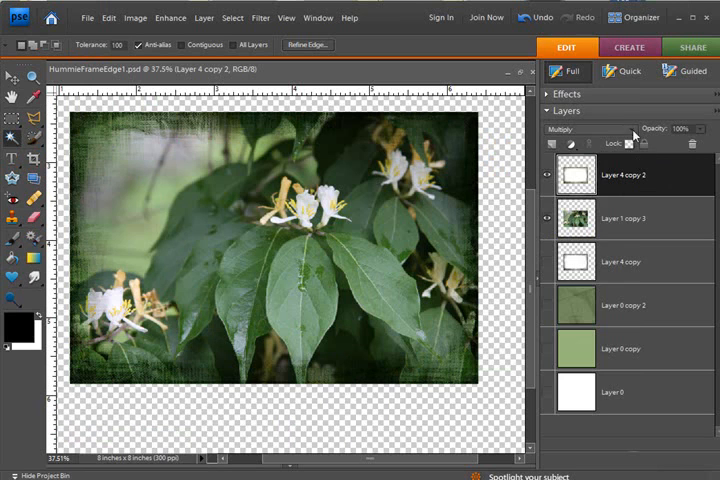
- Change the frame layer's blending mode from Multiply to Normal
left_click(576, 130)
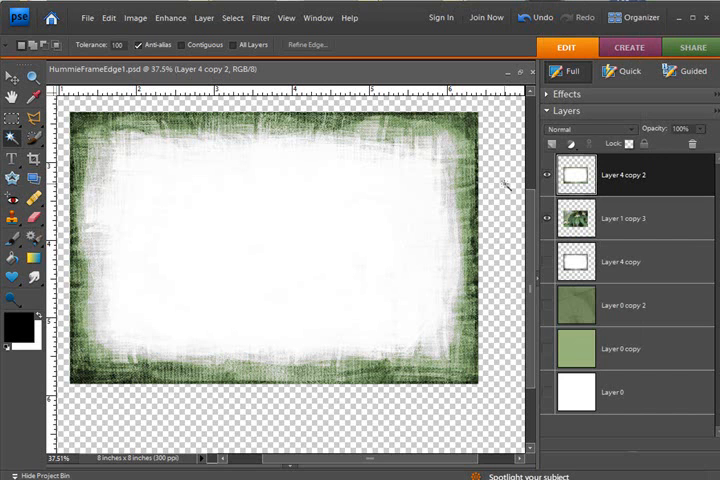
mouse_move(664, 168)
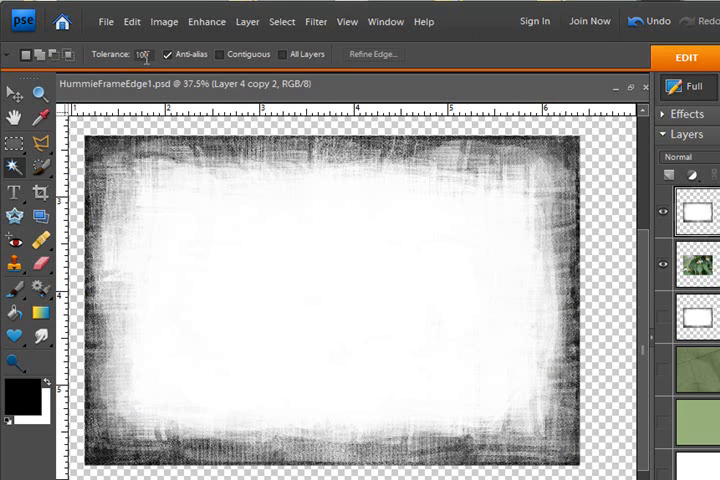
mouse_move(144, 56)
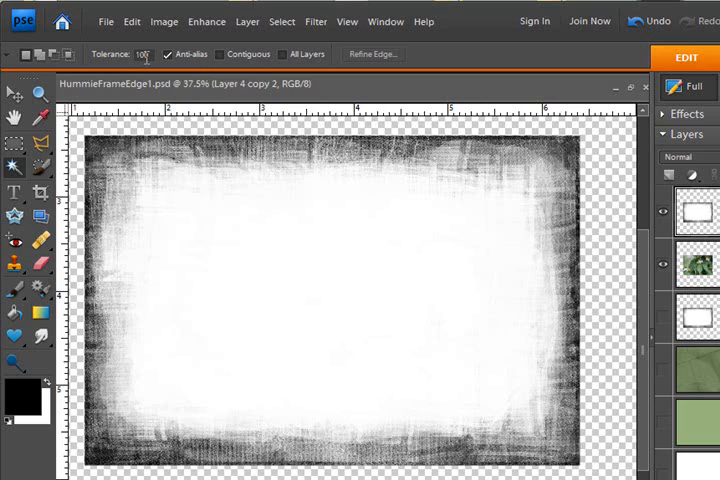
mouse_move(376, 272)
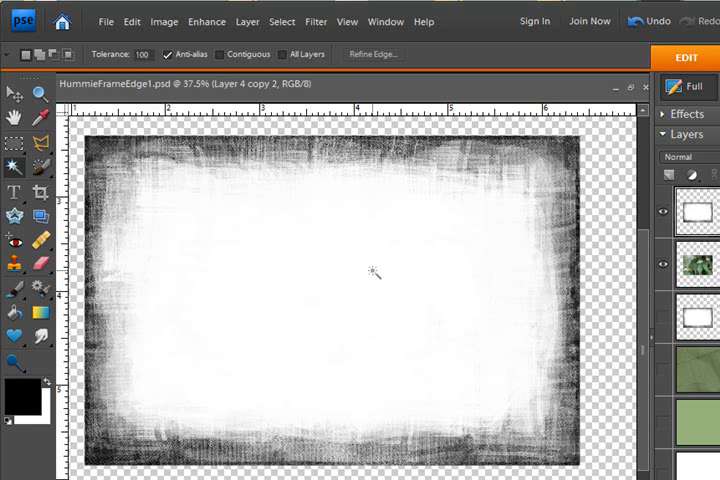
mouse_move(364, 304)
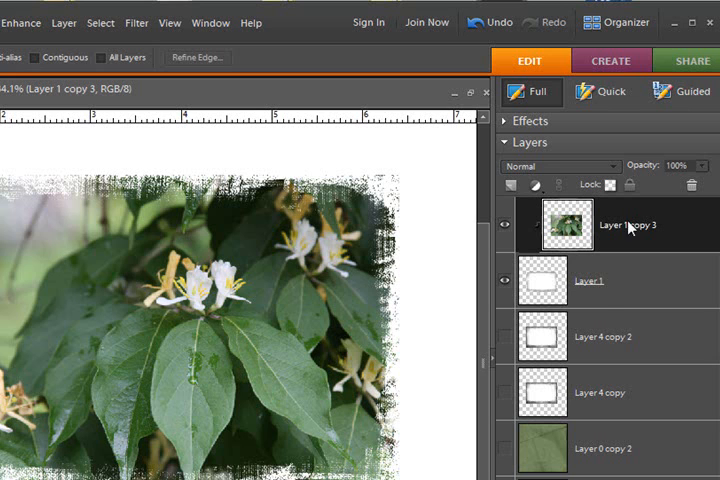
mouse_move(612, 272)
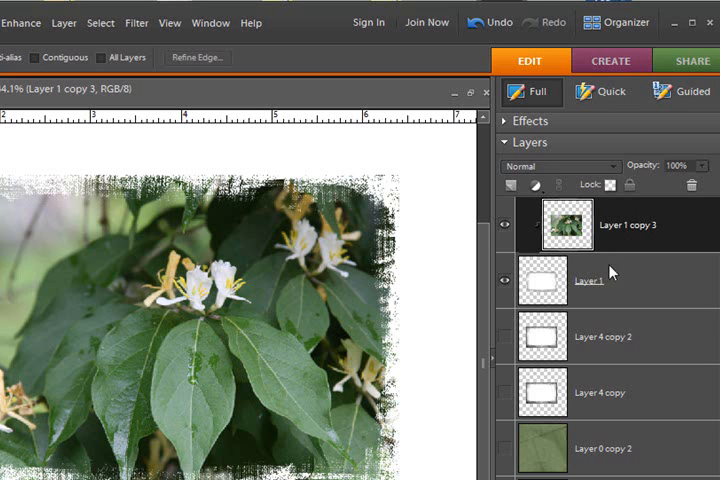
mouse_move(618, 236)
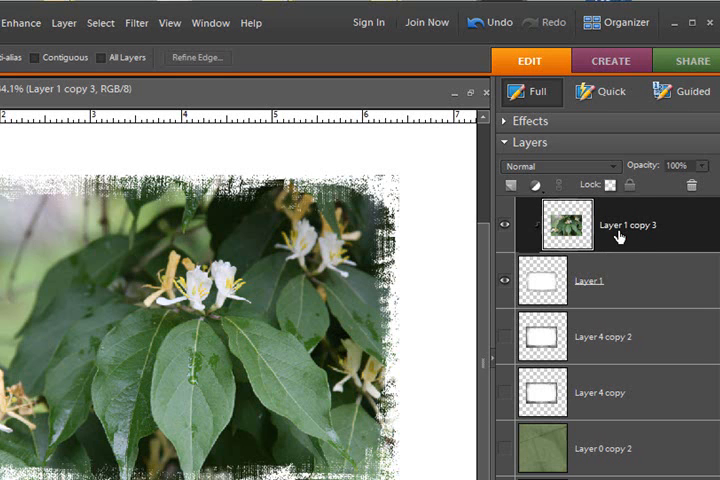
mouse_move(636, 242)
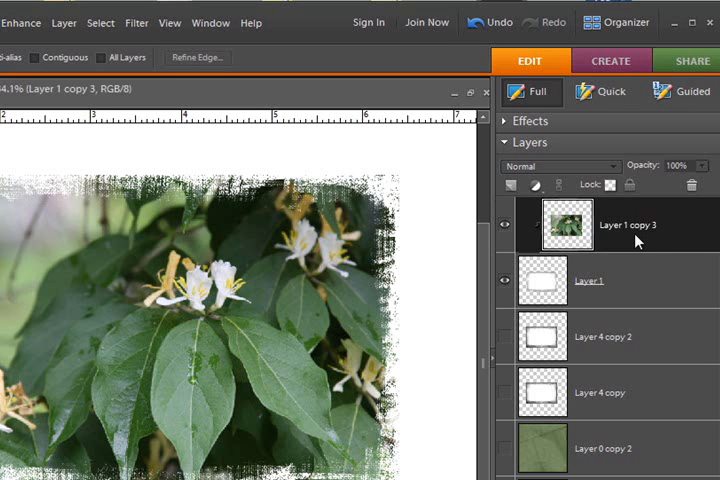
- Clip the flower photo copy to the filled frame-interior layer
left_click(62, 22)
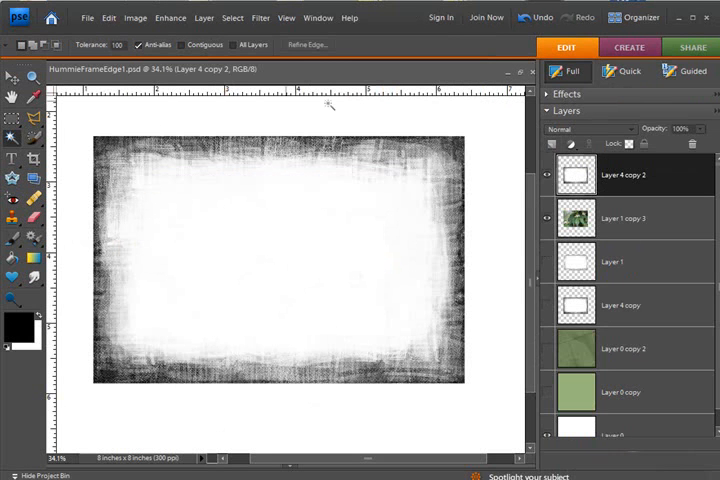
mouse_move(450, 150)
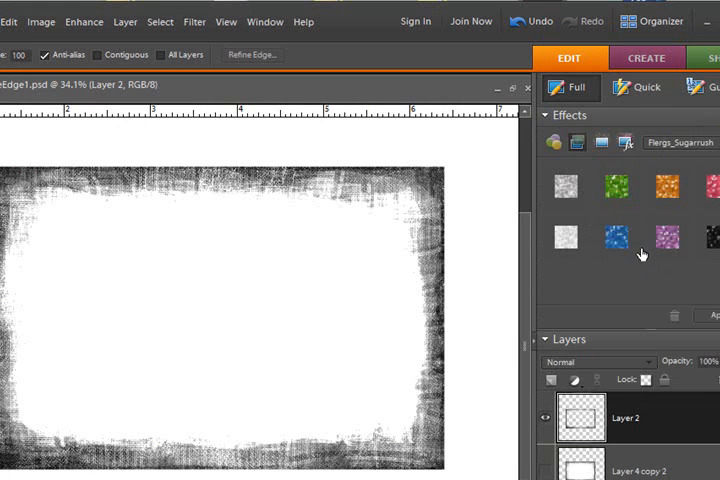
mouse_move(664, 246)
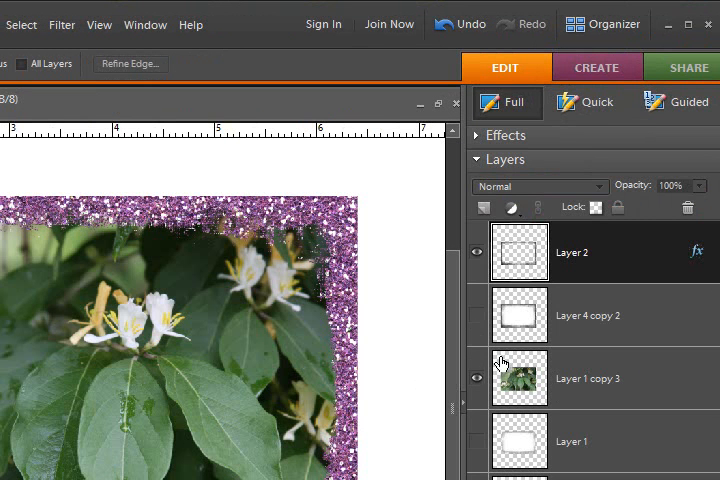
mouse_move(458, 356)
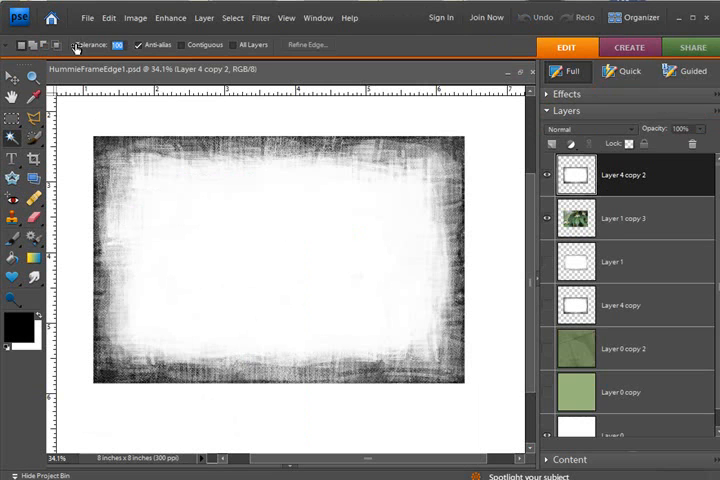
- Set the Magic Wand tolerance to 75 for selecting the grunge frame areas
type("75")
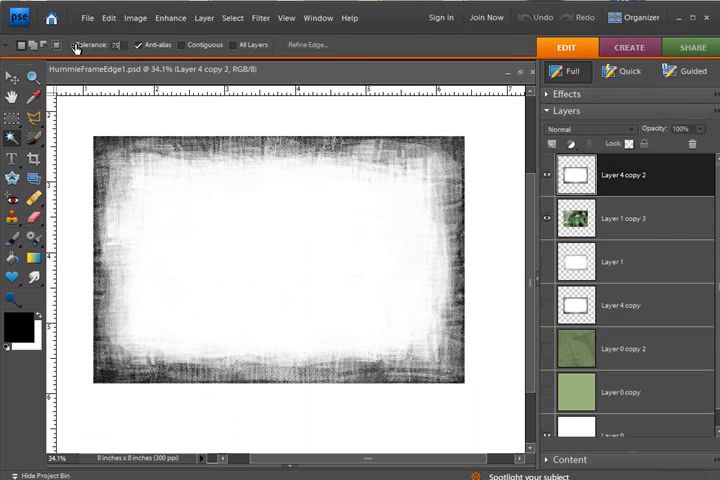